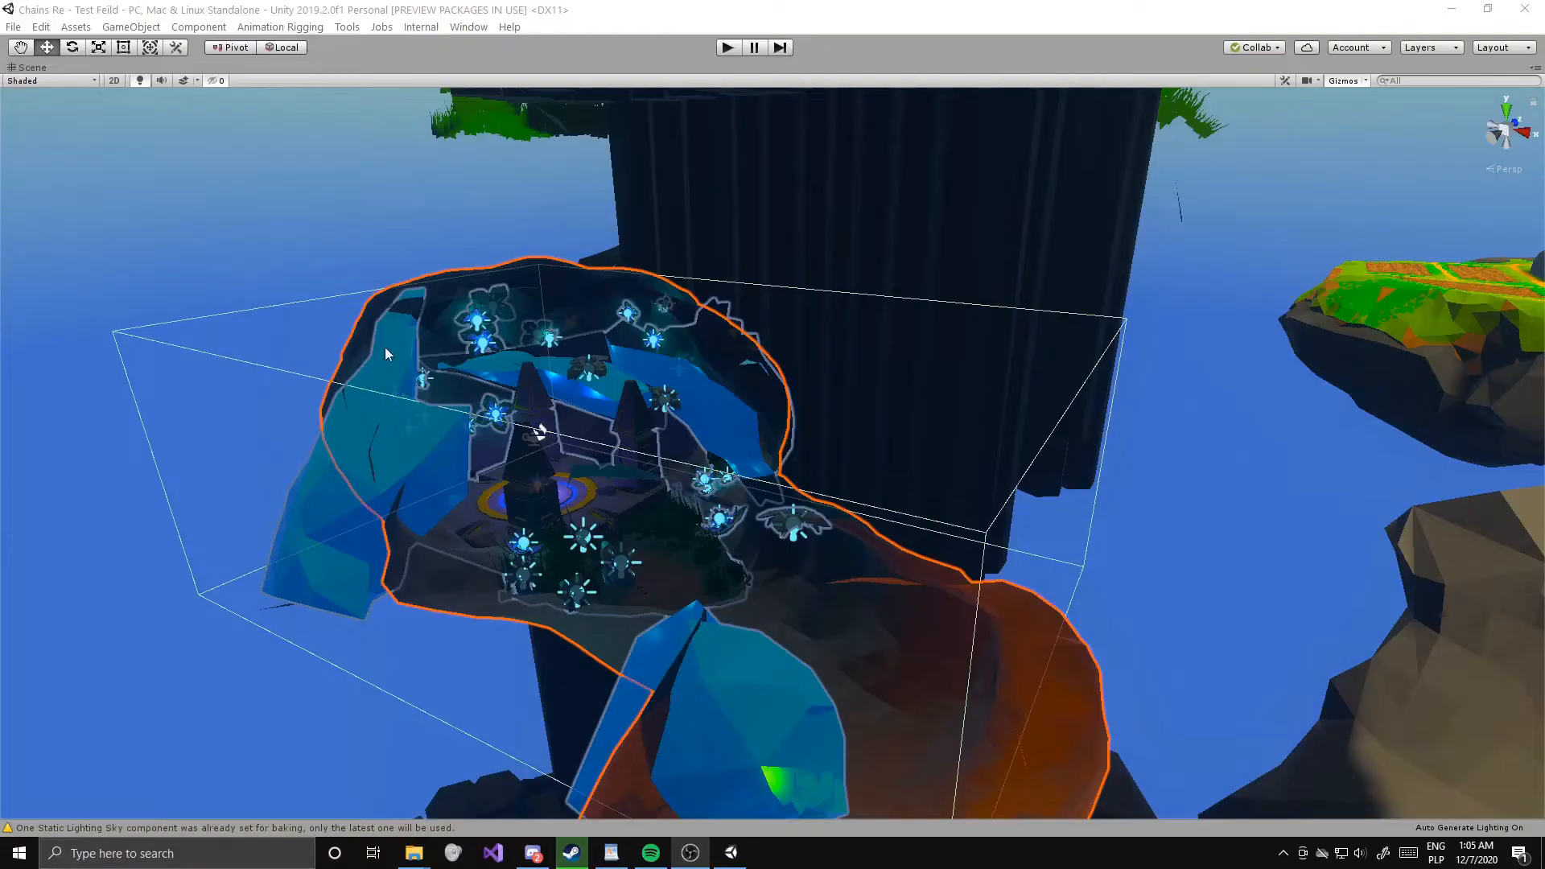
# Stand on the glowing hologram shrine and trigger Fast Travel with the F key
pyautogui.click(727, 47)
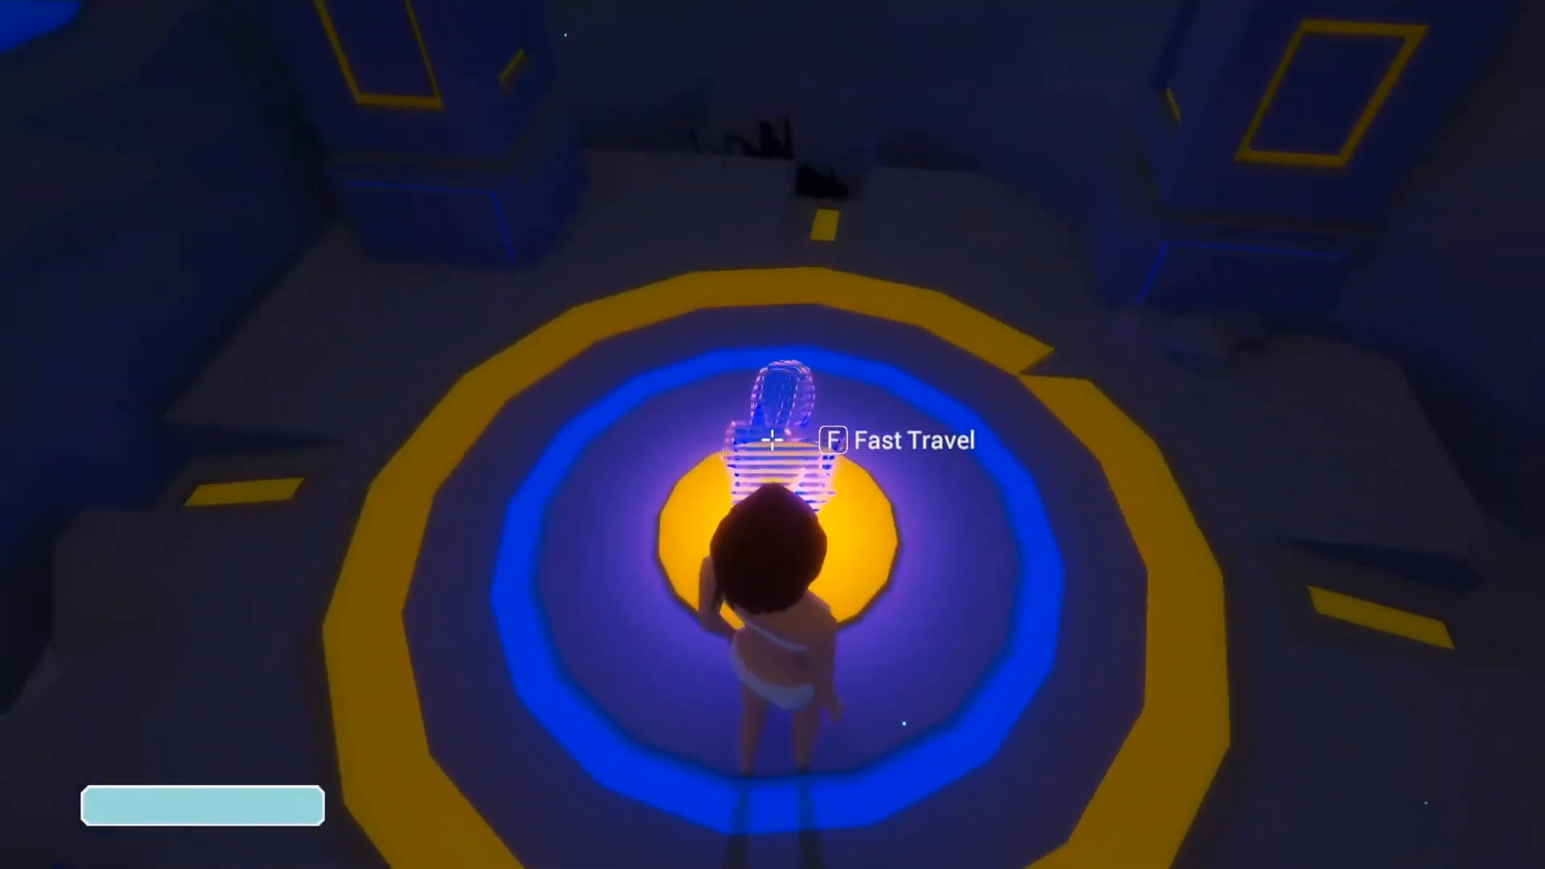
pyautogui.press('f')
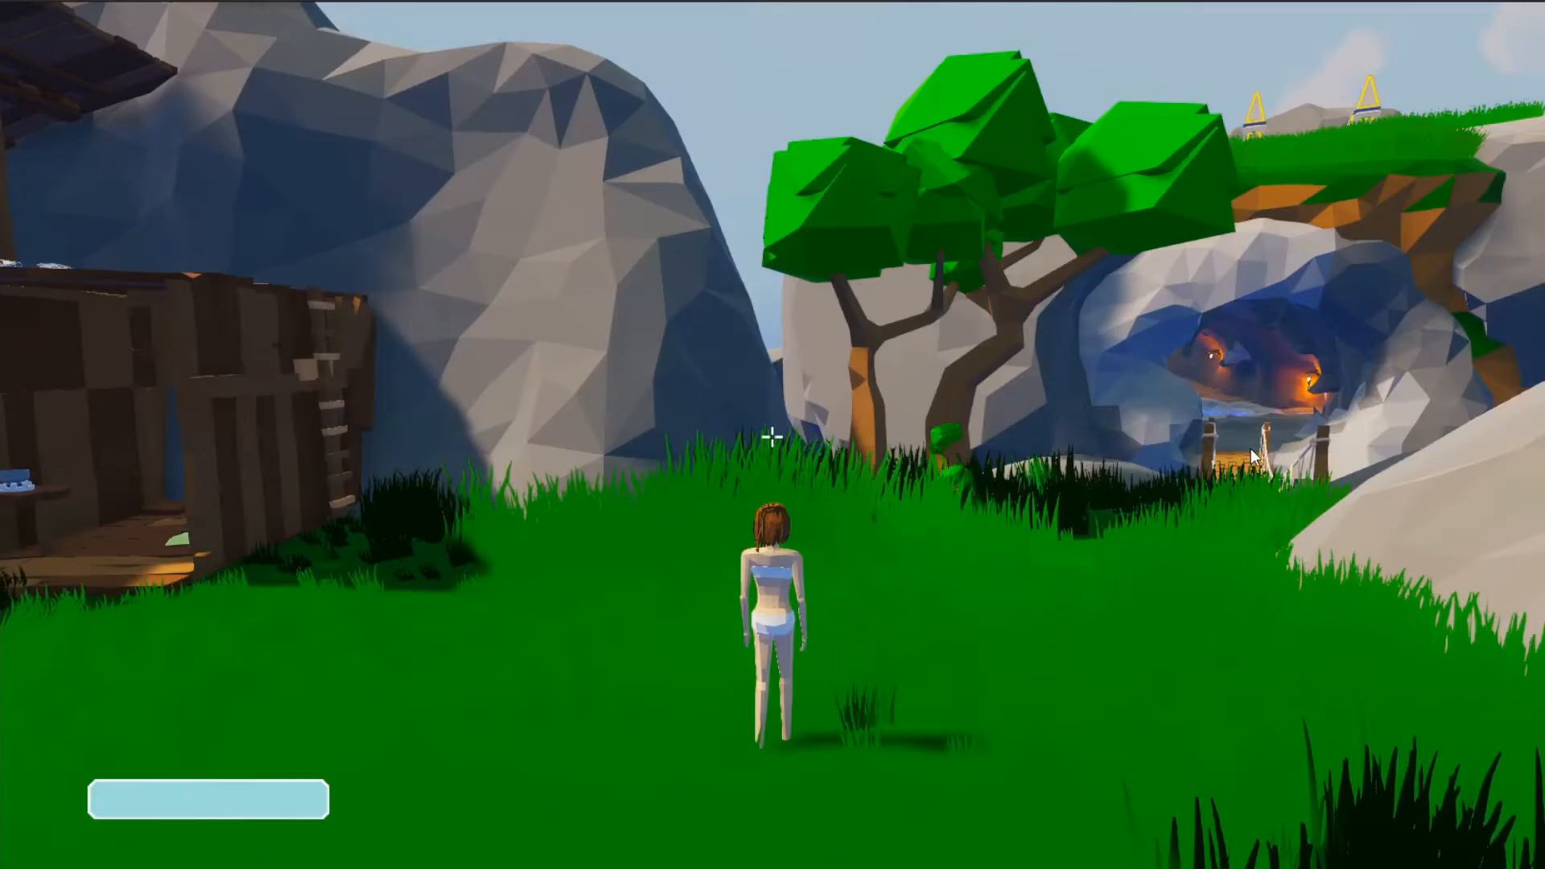
# Run the character forward across the grass toward the wooden hut at the cliff base
pyautogui.press('w')
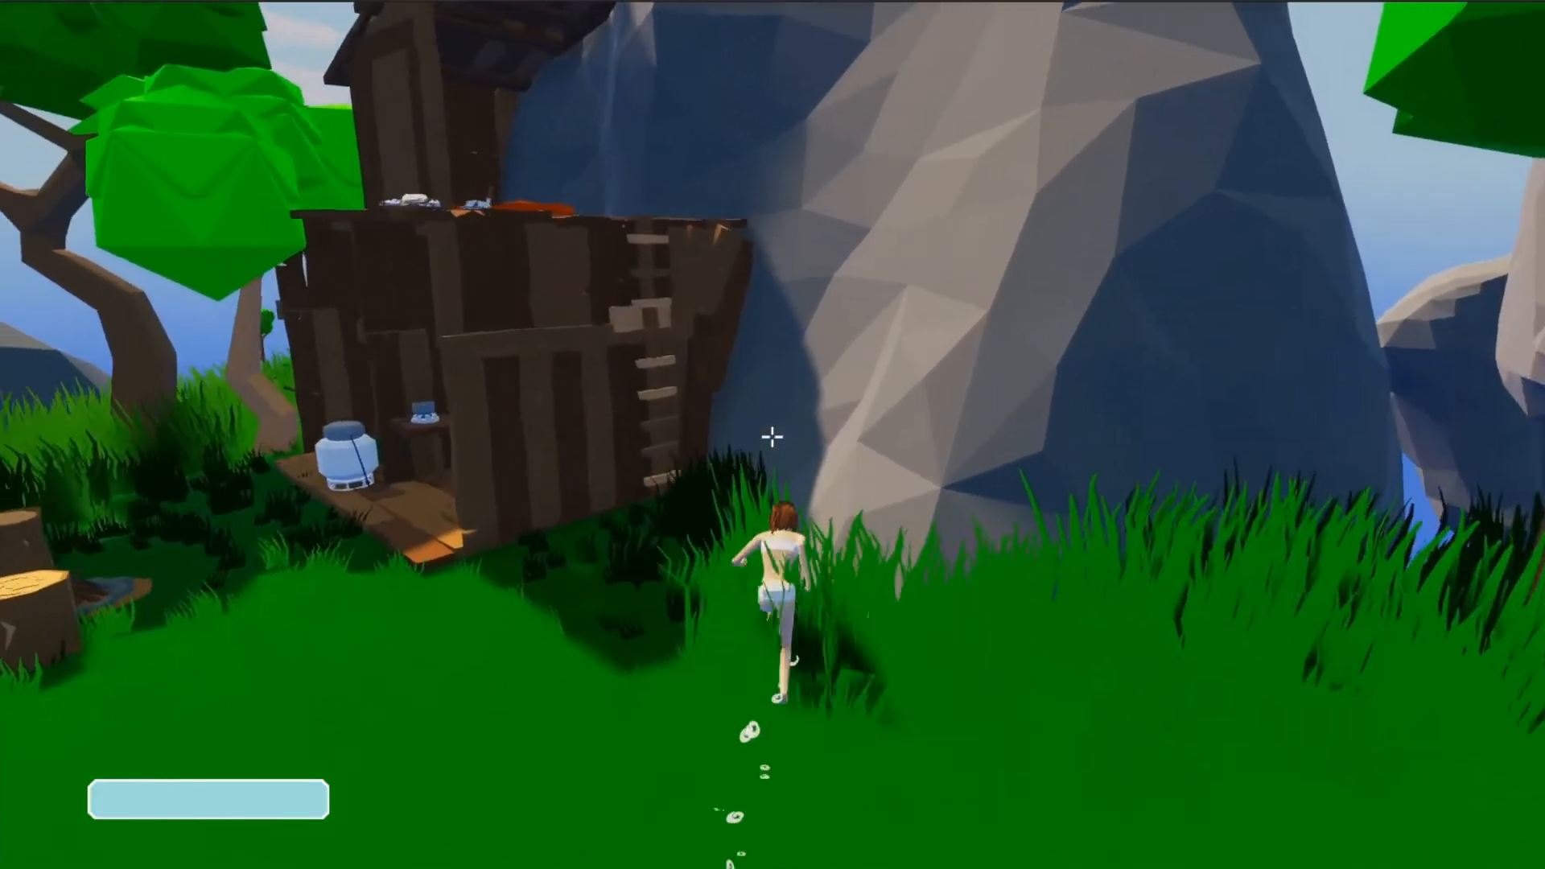